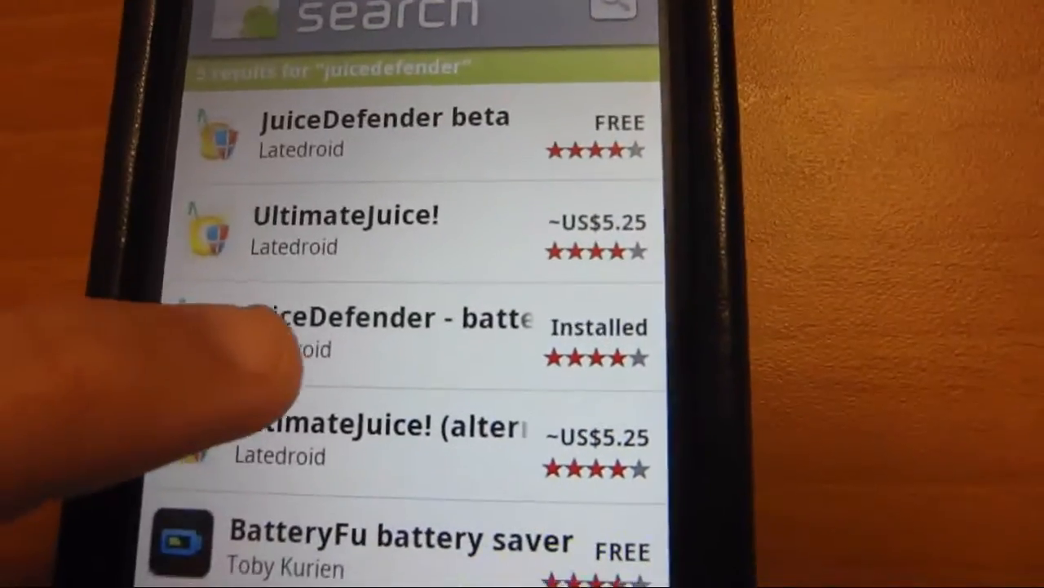
Launch the installed 'JuiceDefender - battery saver' from the Market search results
click(343, 326)
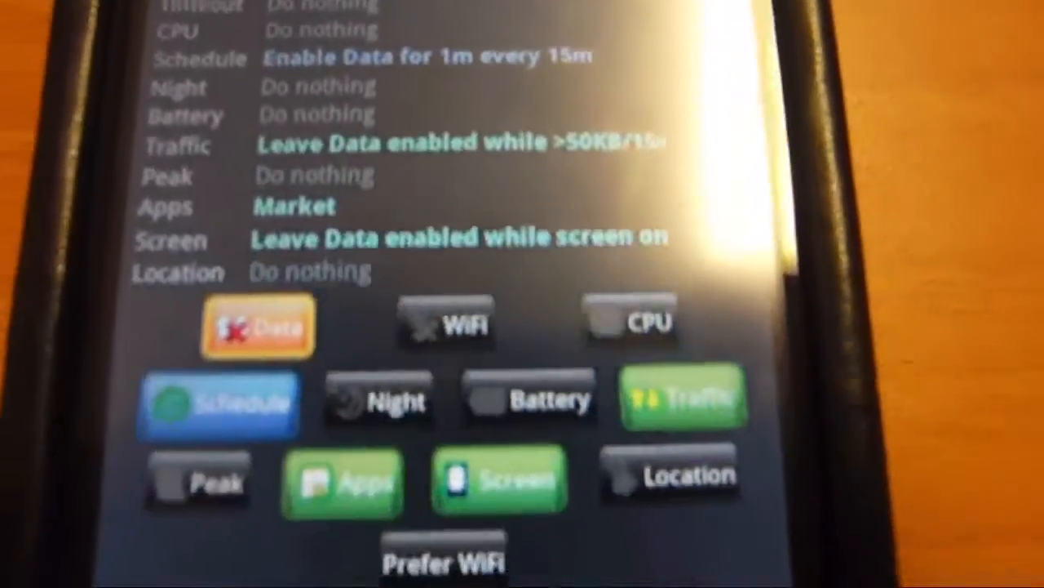
scroll(down, 3)
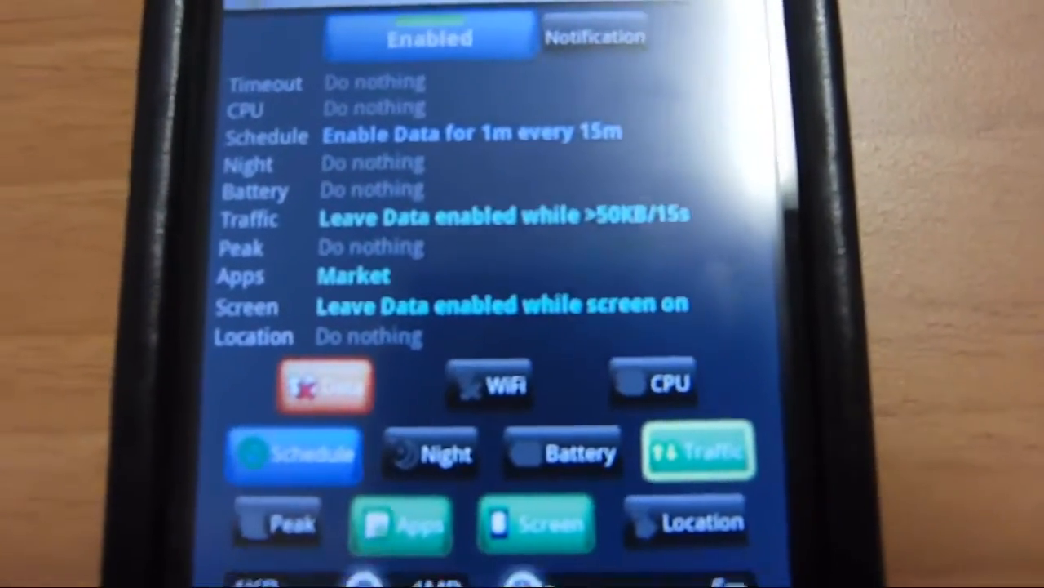
scroll(down, 3)
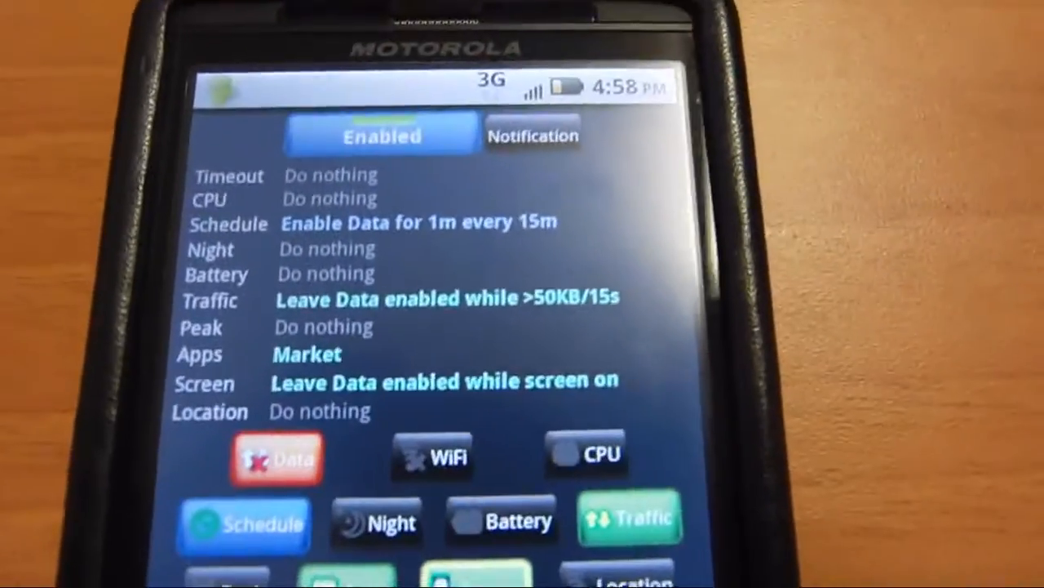
scroll(down, 3)
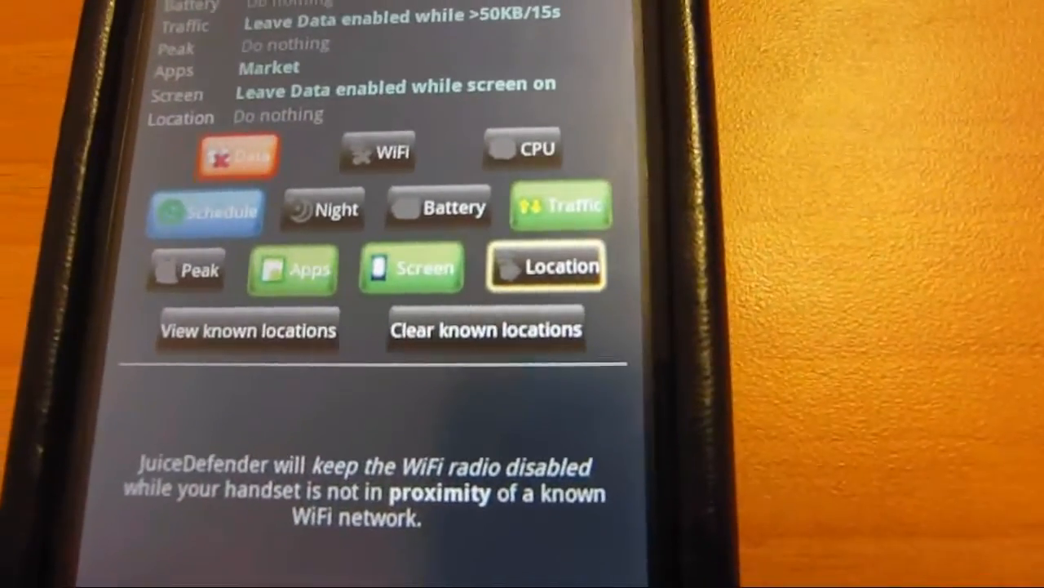
scroll(down, 3)
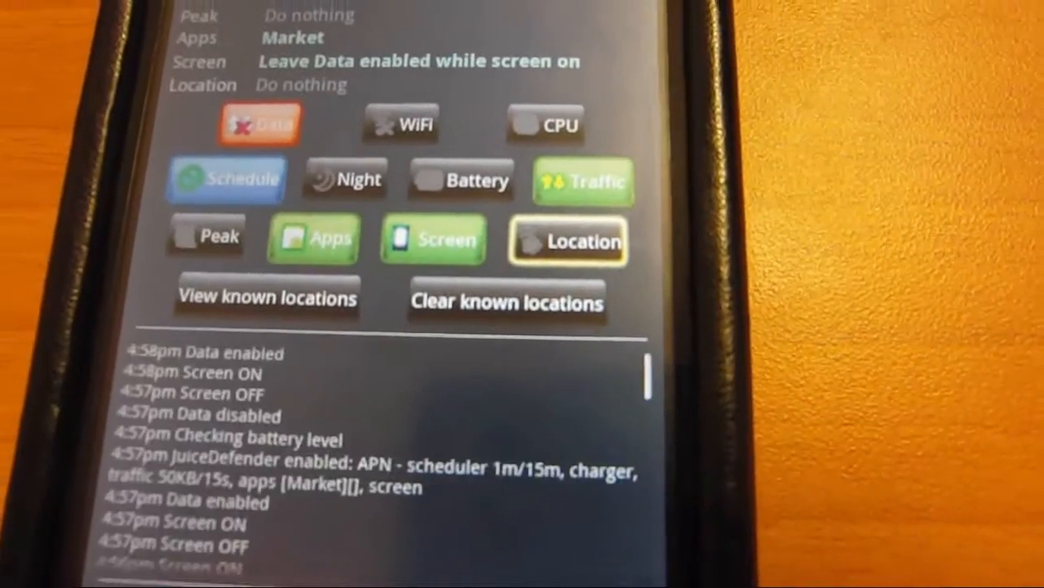